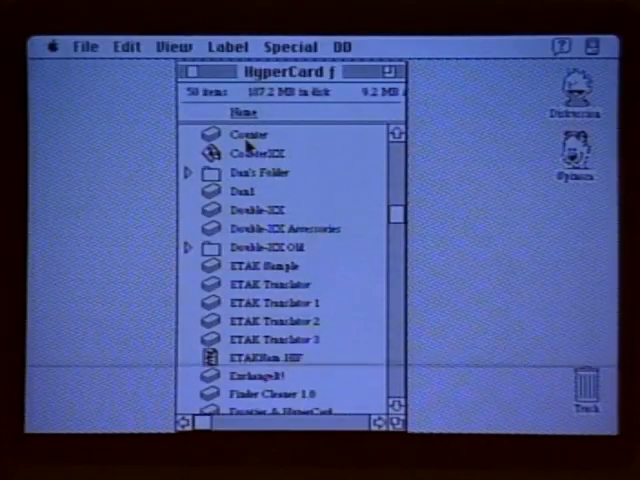
Launch the WindowScript stack from the HyperCard folder, showing its welcome card.
{"action": "left_click", "coordinate": [256, 152]}
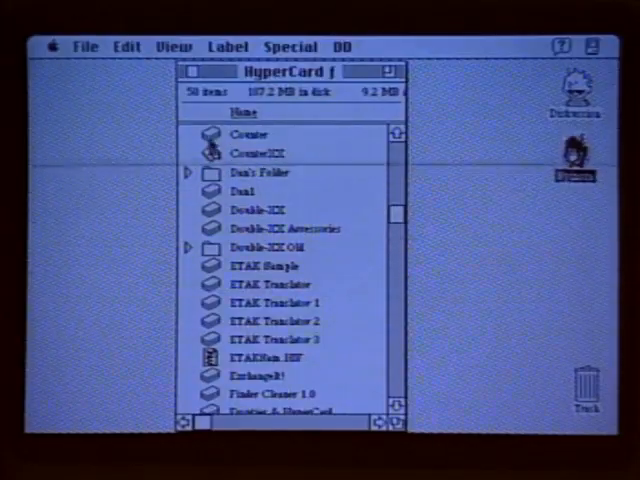
{"action": "left_click", "coordinate": [256, 152]}
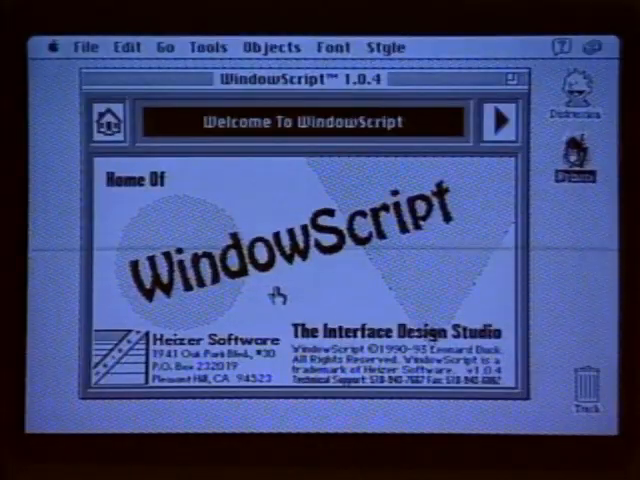
Go to the Installing card and show the Counter Demo window's properties in the window editor.
{"action": "left_click", "coordinate": [496, 120]}
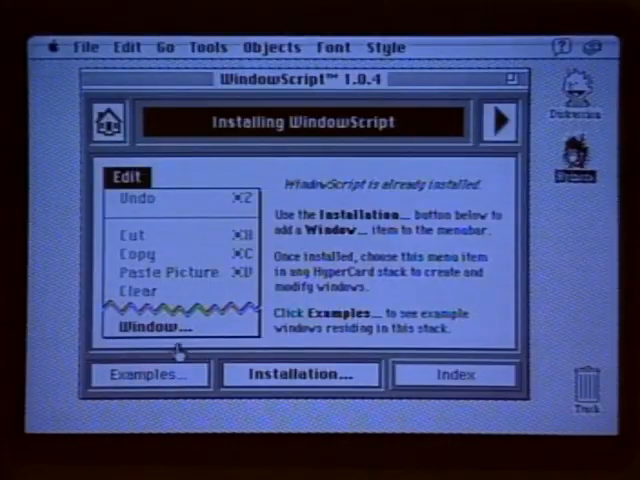
{"action": "left_click", "coordinate": [164, 328]}
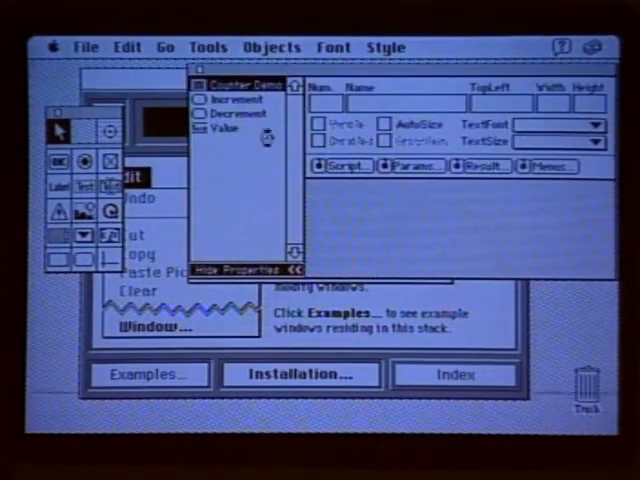
{"action": "left_click", "coordinate": [238, 84]}
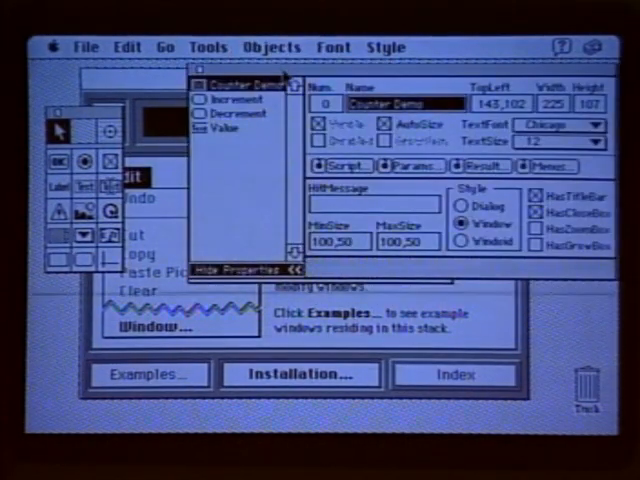